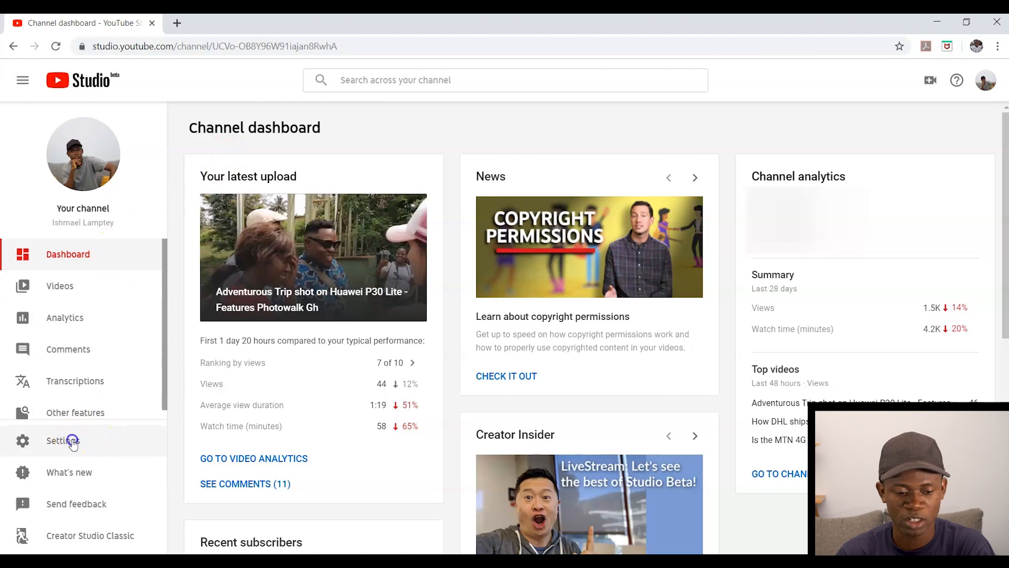
- Reach the full advanced channel settings page via Studio Settings > Channel > Advanced settings
click(63, 441)
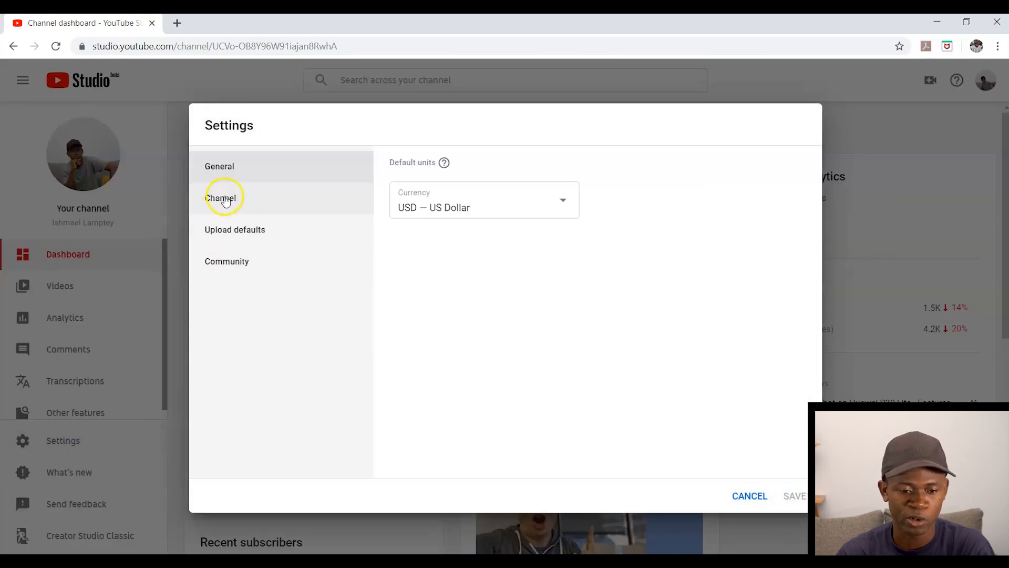
click(221, 198)
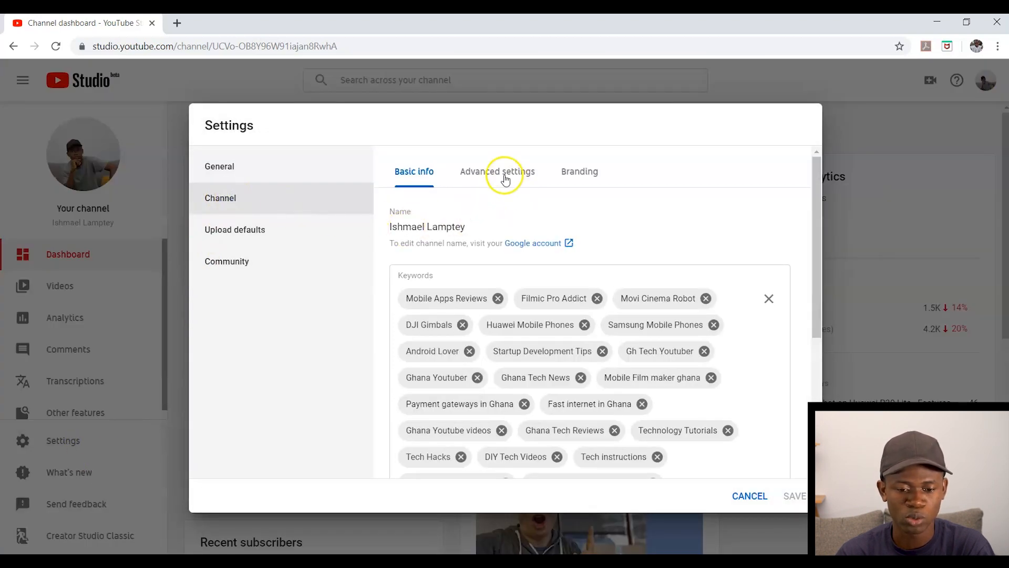
click(497, 171)
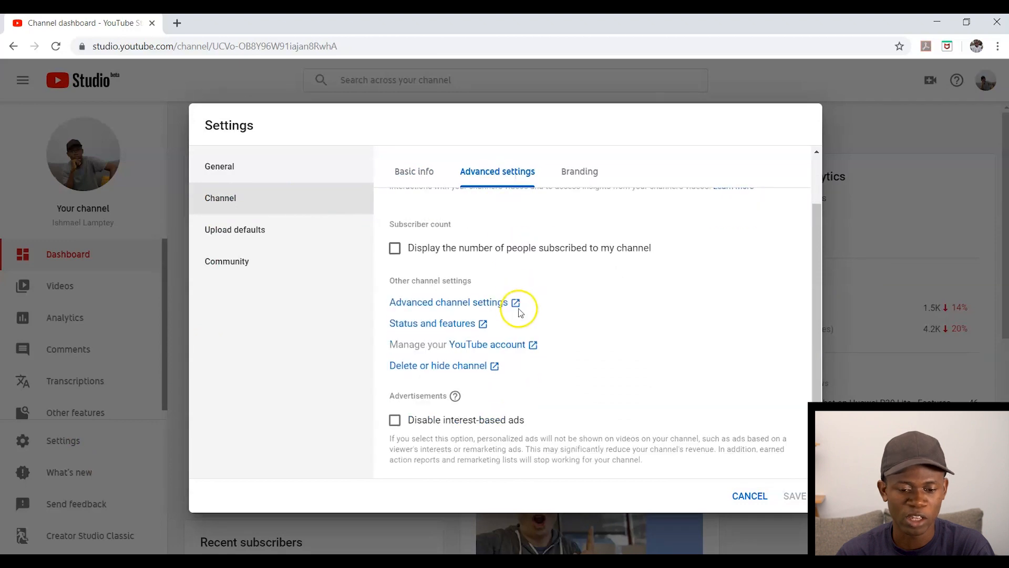
click(459, 343)
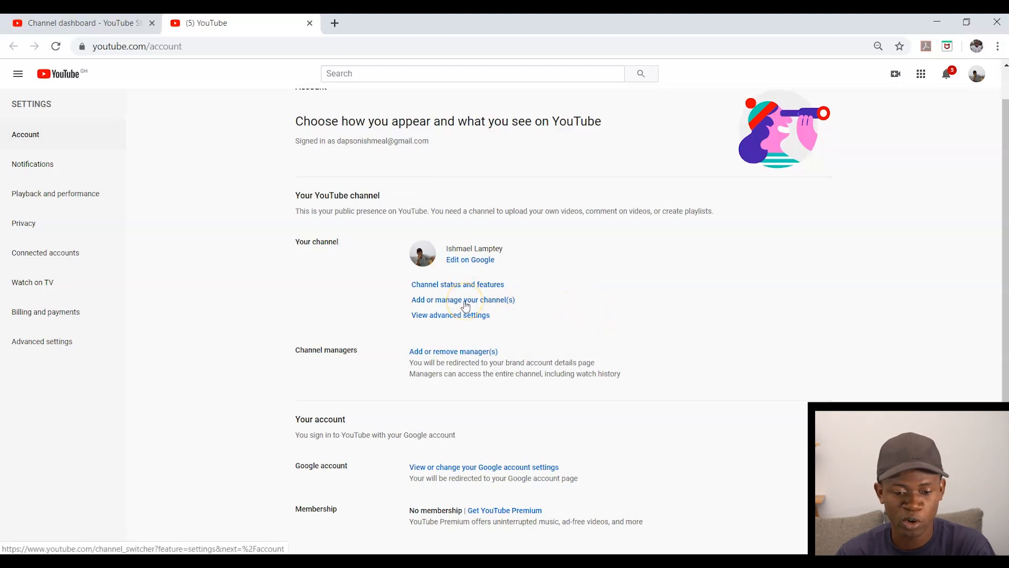
- From 'Add or manage your channel(s)', begin creating a new channel in the channel switcher
click(462, 299)
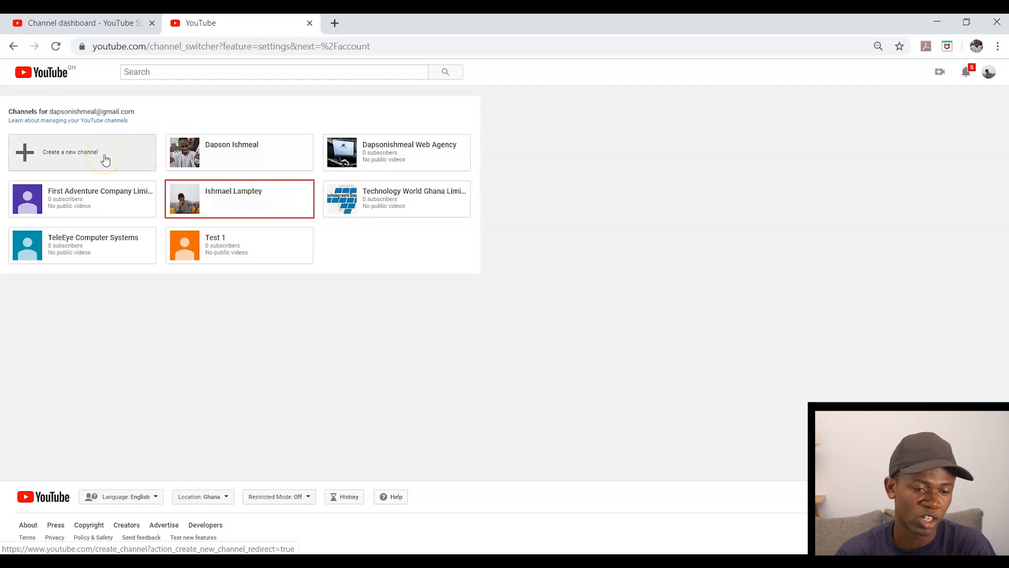
click(70, 152)
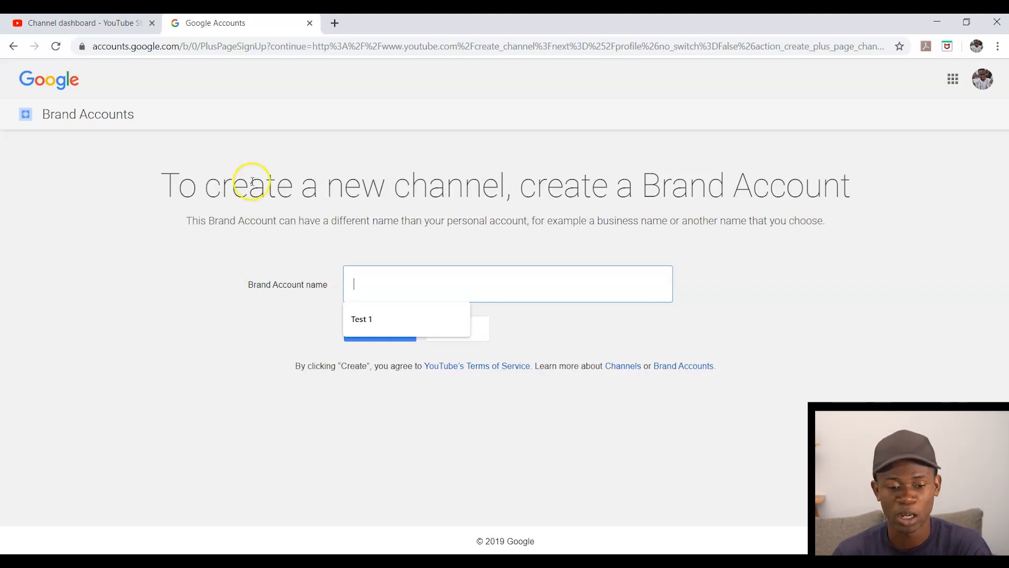
- Name the Brand Account 'Test 2' and create it
text(Test 2)
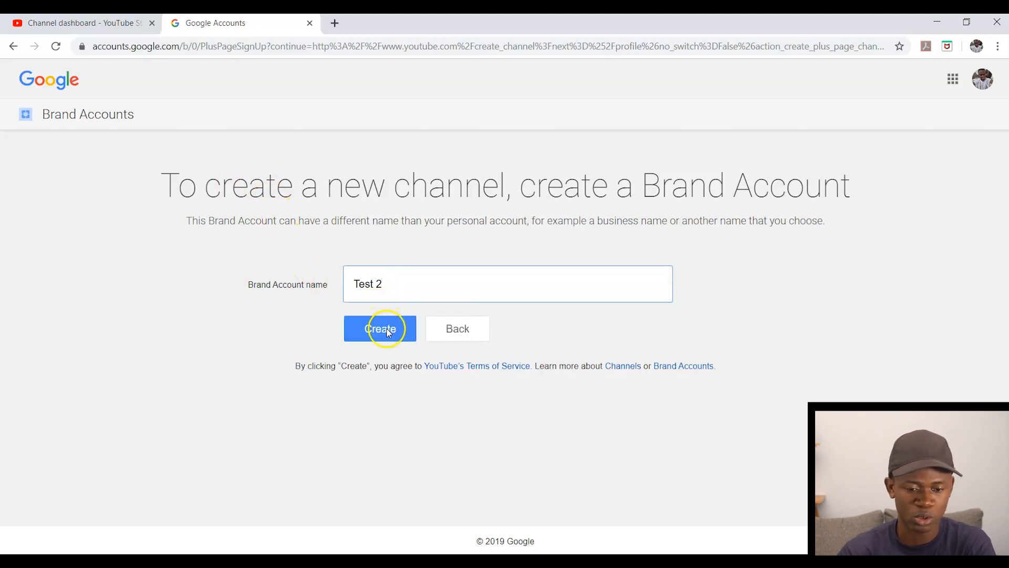
click(380, 328)
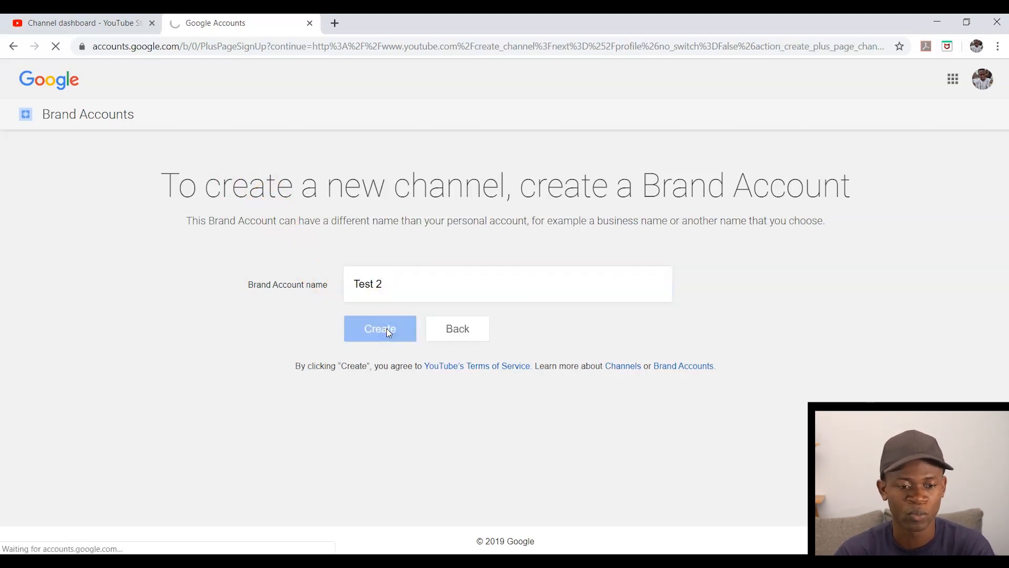
click(379, 328)
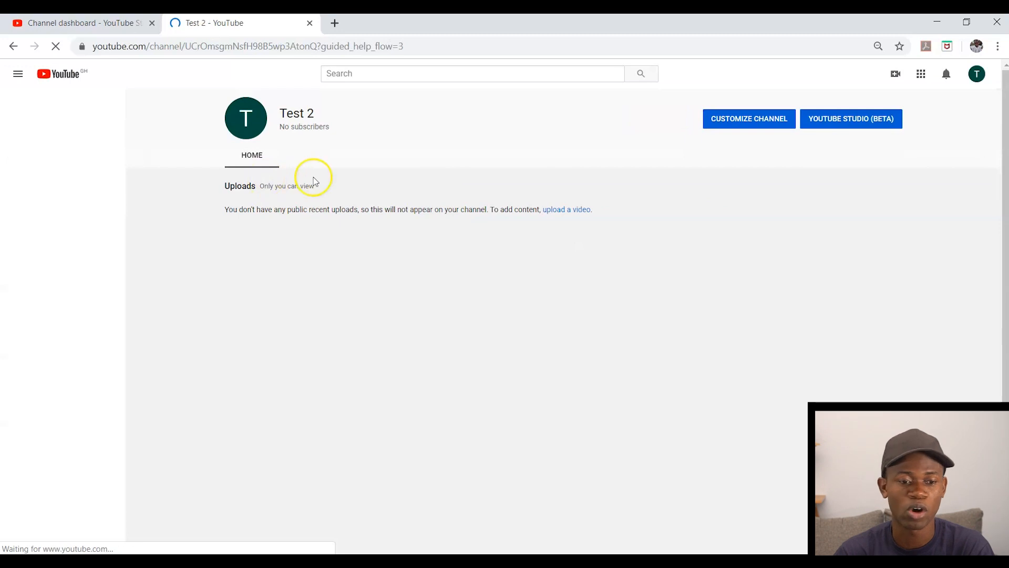
- Show the account menu from the top-right avatar on the Test 2 channel page
click(18, 73)
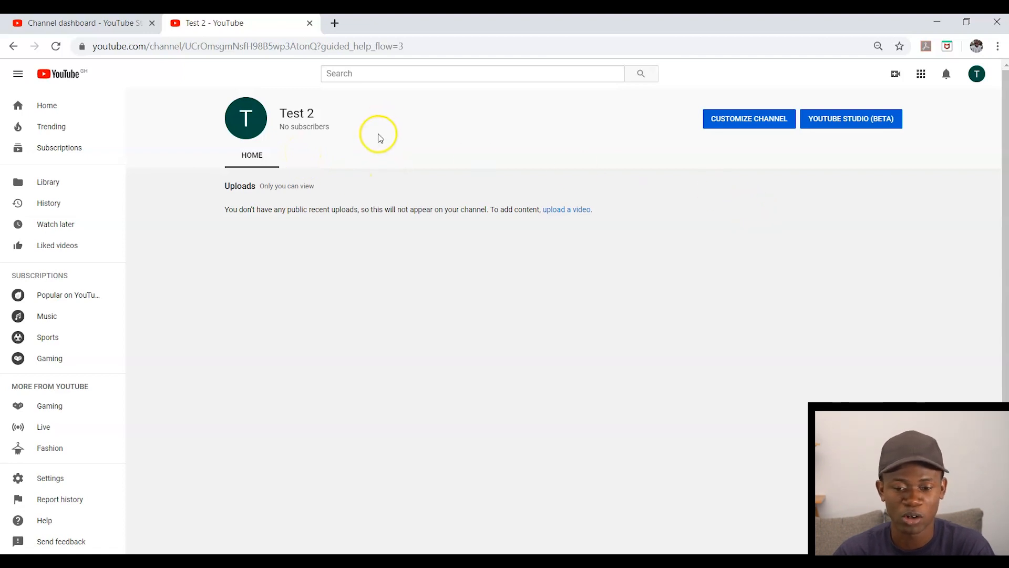
mouse_move(411, 123)
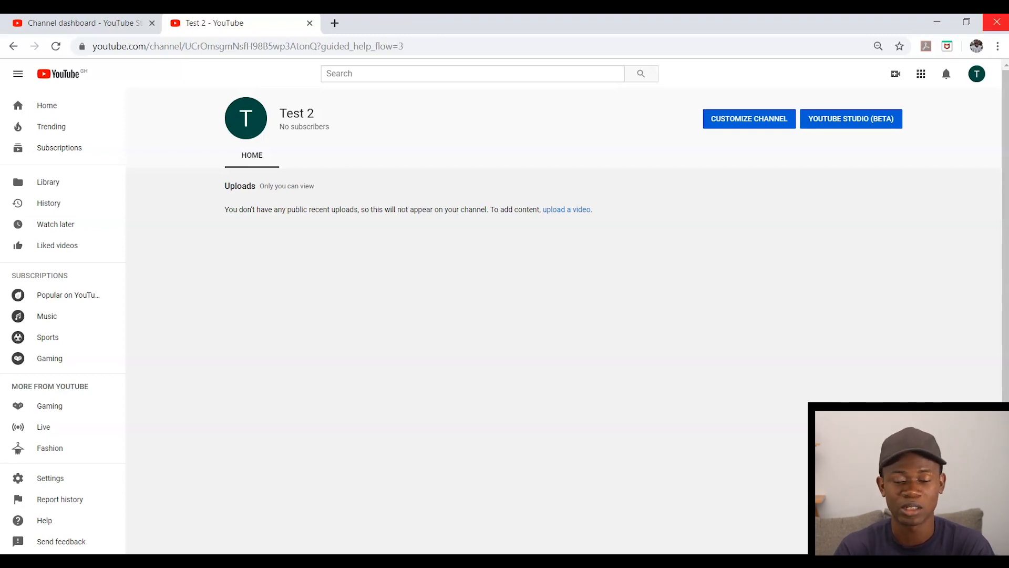
click(975, 73)
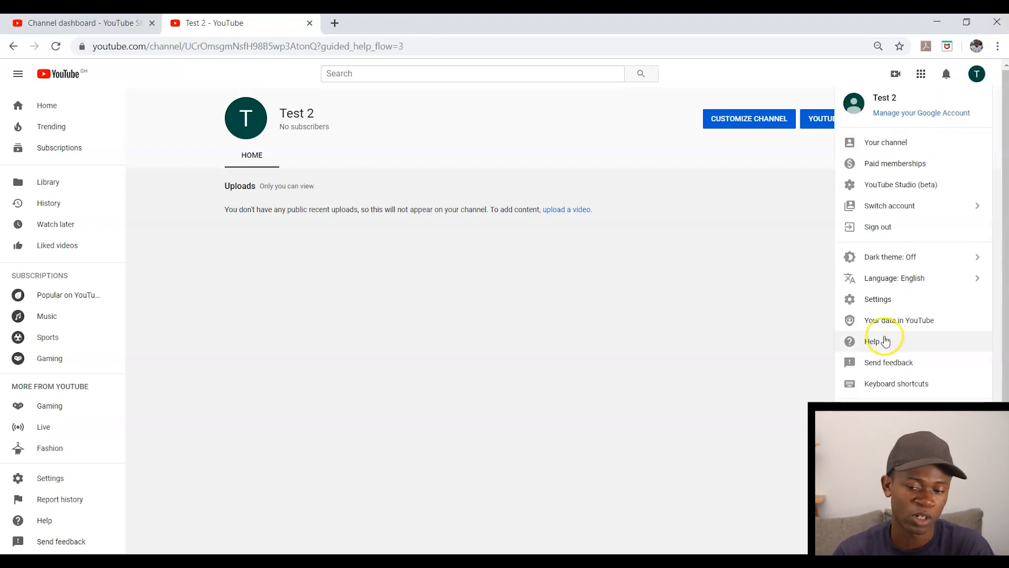
mouse_move(889, 256)
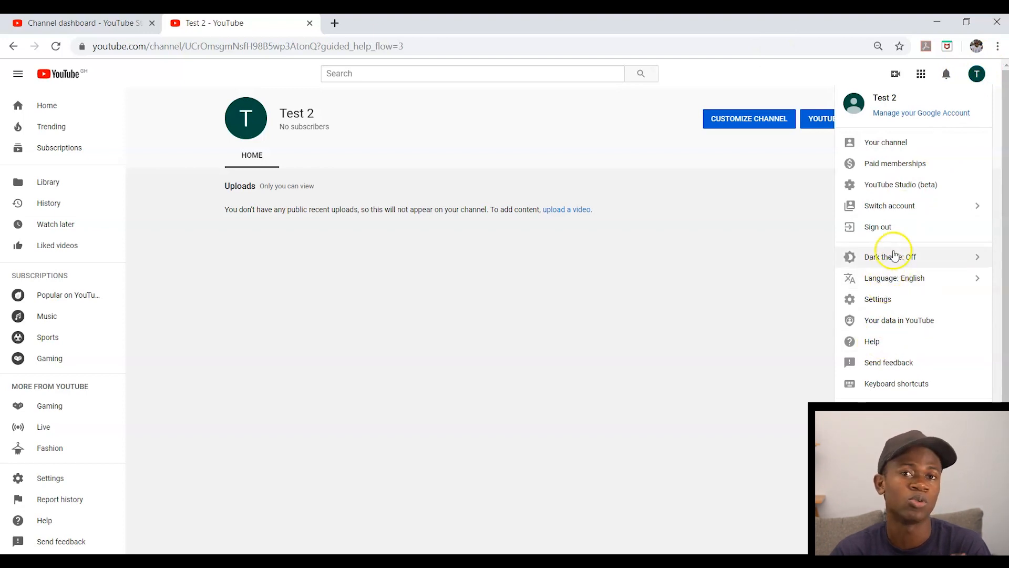
mouse_move(900, 184)
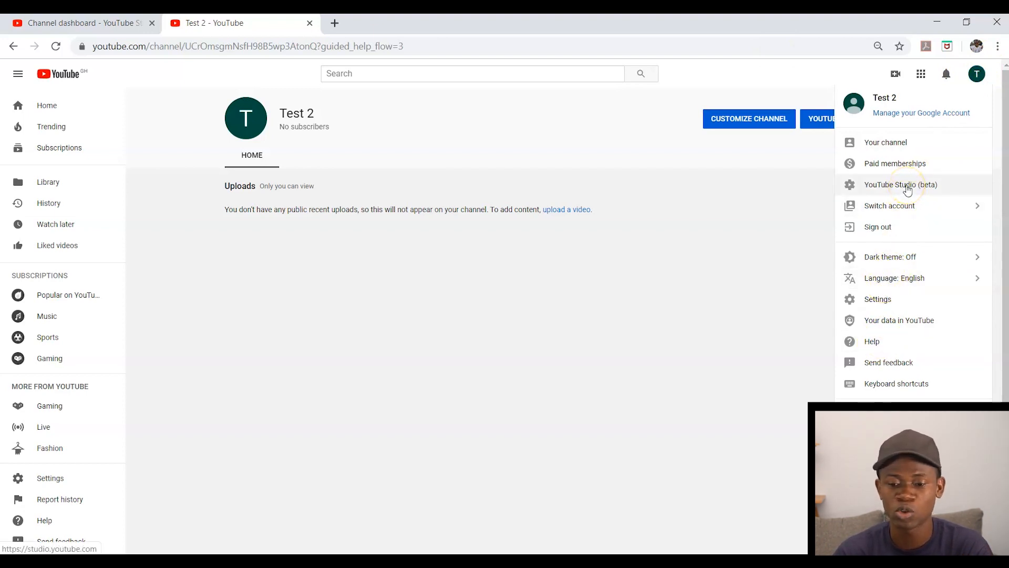
- From Test 2's Studio advanced settings, reach 'Manage your YouTube account' (youtube.com/account)
click(900, 184)
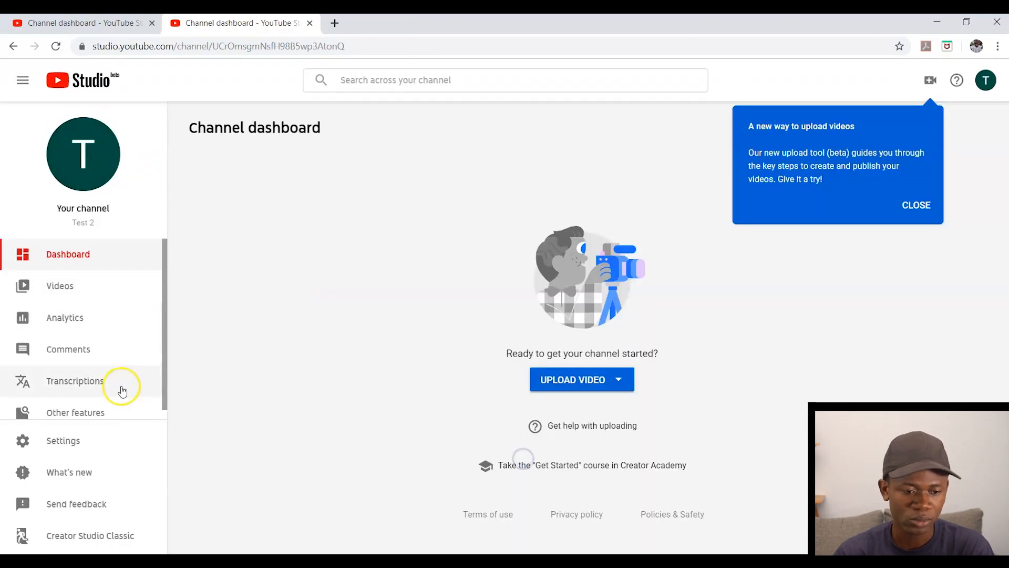
click(62, 440)
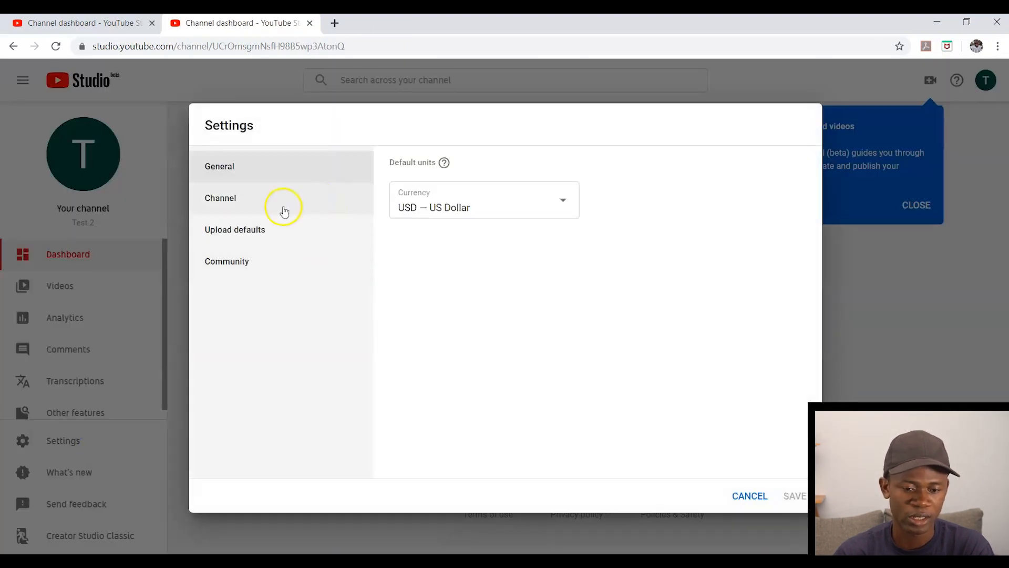
click(220, 198)
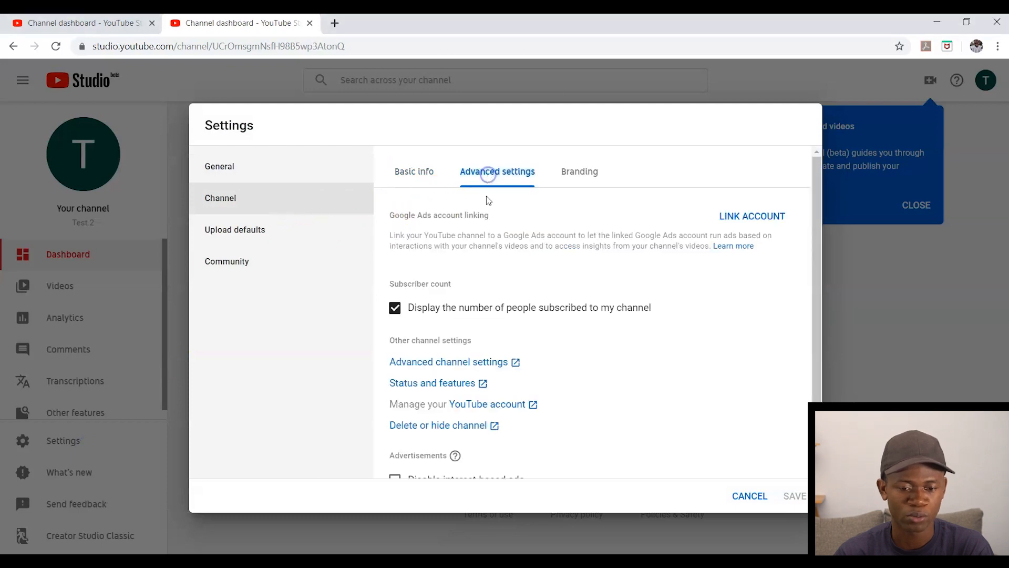
click(461, 404)
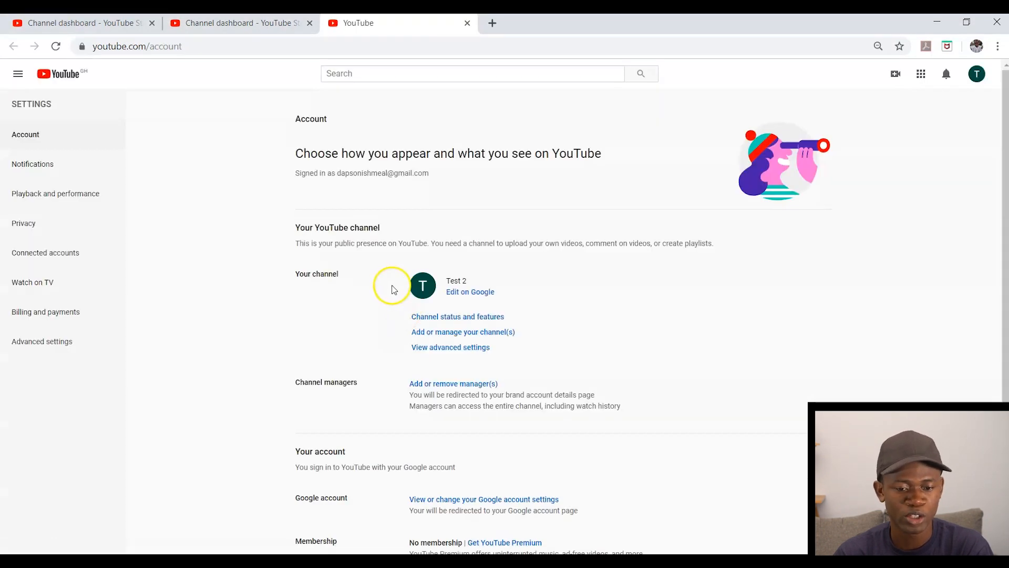
- Follow 'Add or remove manager(s)' under Channel managers to the brand account page
scroll(down, 3)
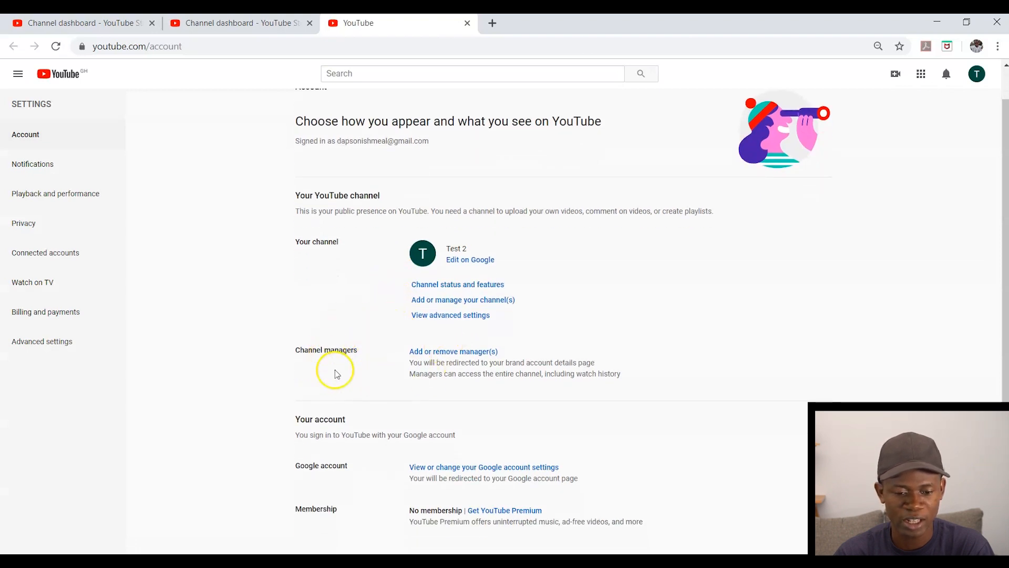
mouse_move(453, 351)
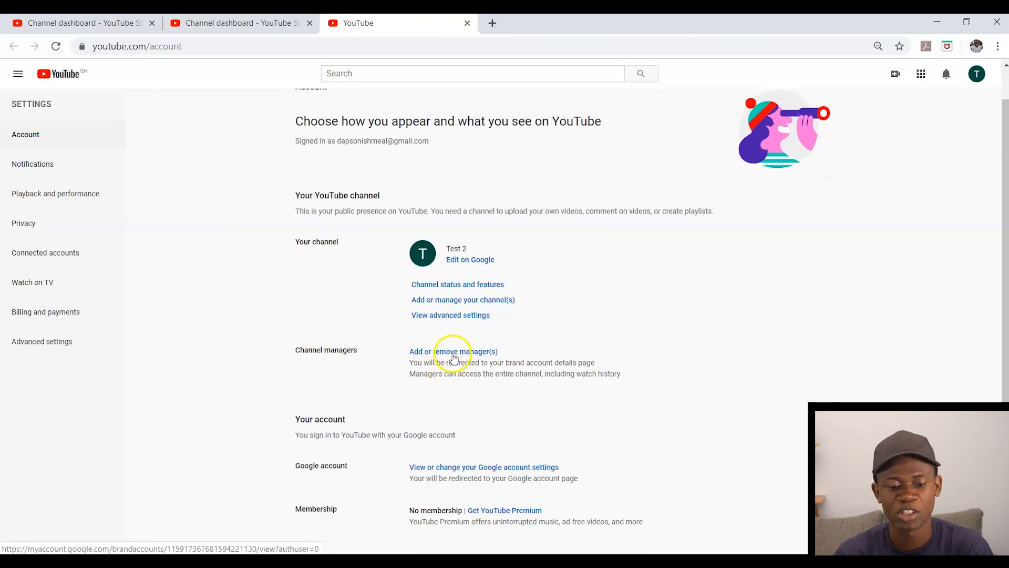
click(453, 350)
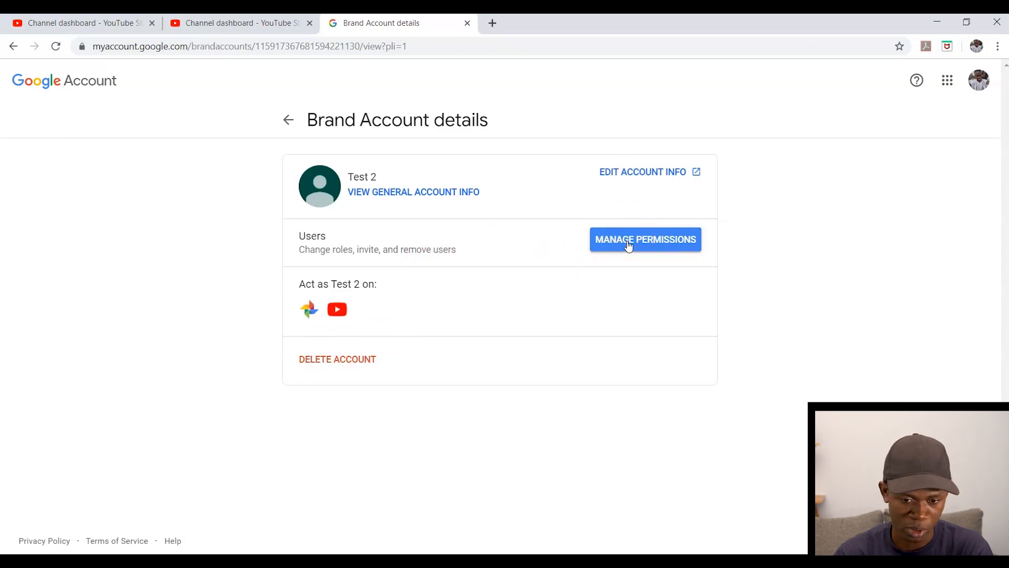
- Go into Manage permissions and start adding a new user
click(645, 238)
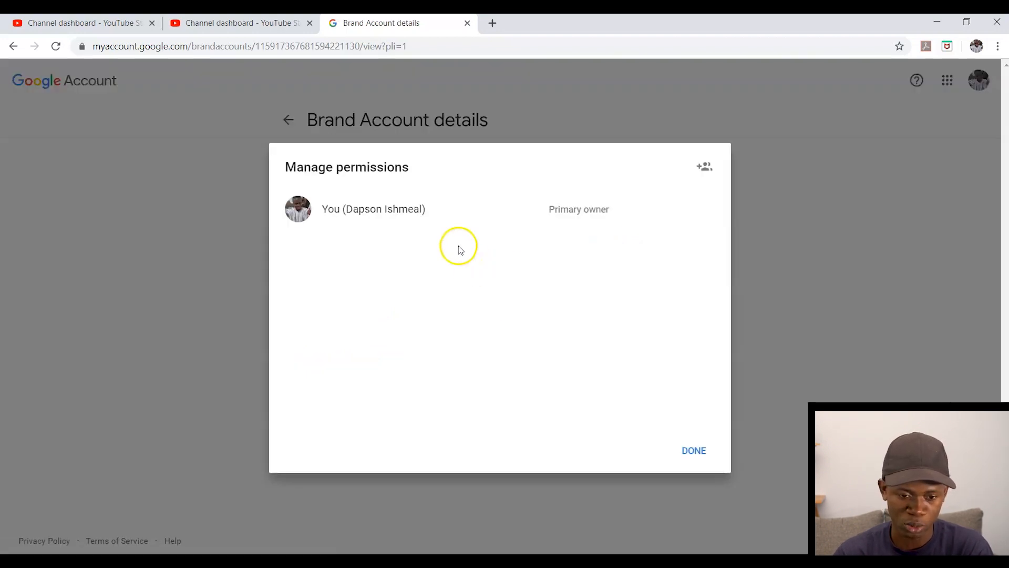
mouse_move(404, 282)
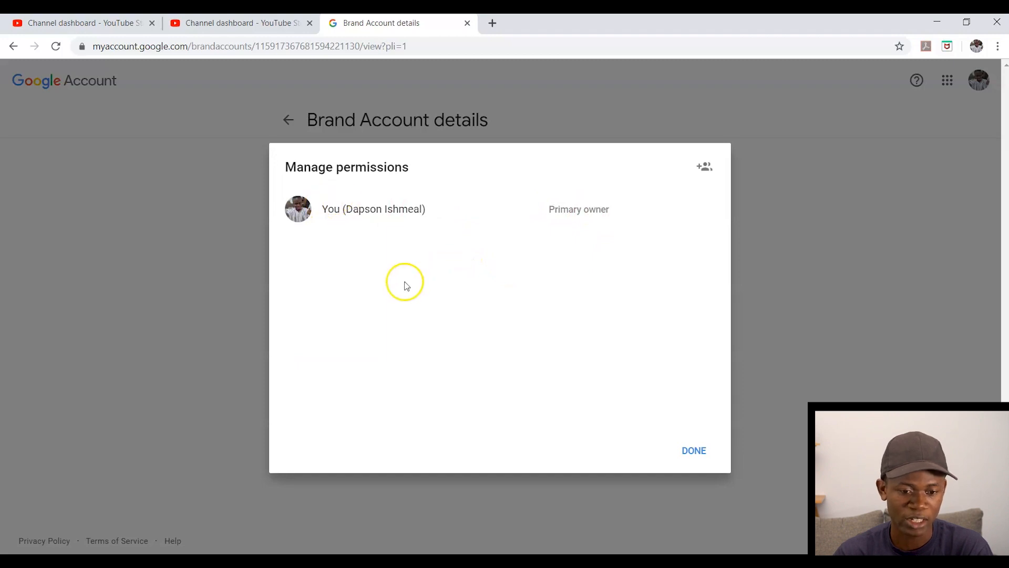
mouse_move(306, 192)
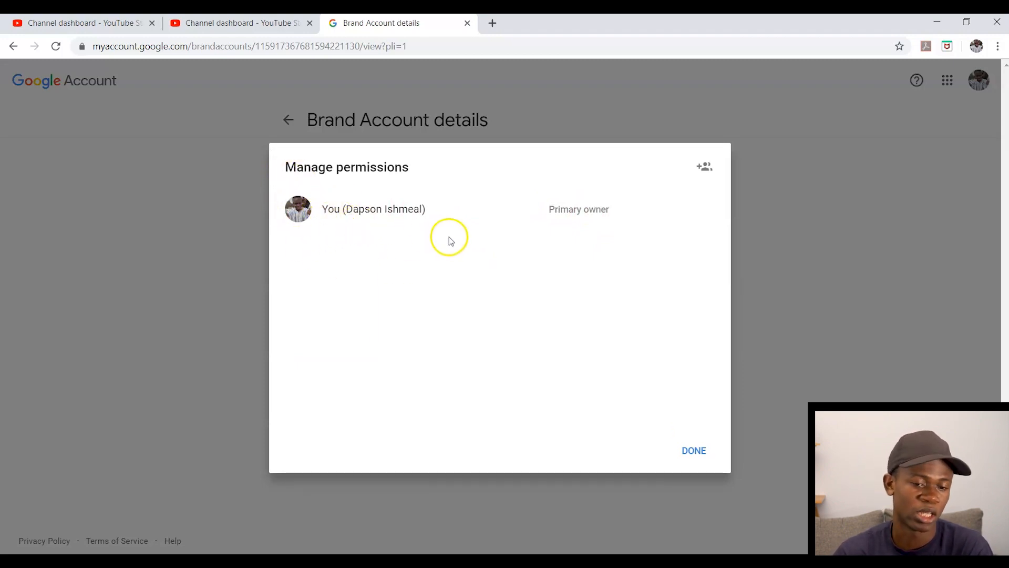
click(704, 167)
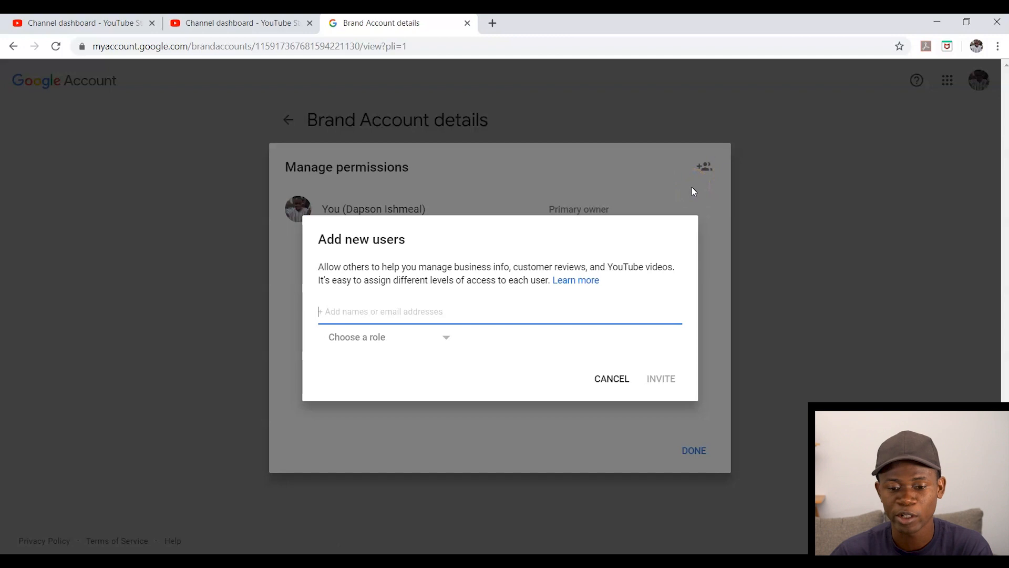
- Search the invite field for a contact, trying 'diweb dapso' then 'ann'
text(ish)
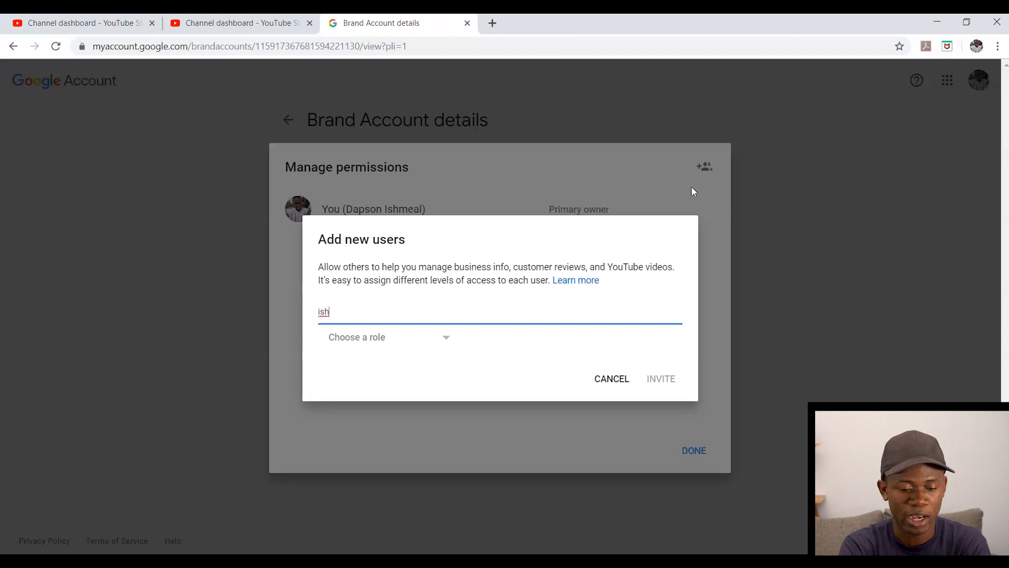
key(backspace)
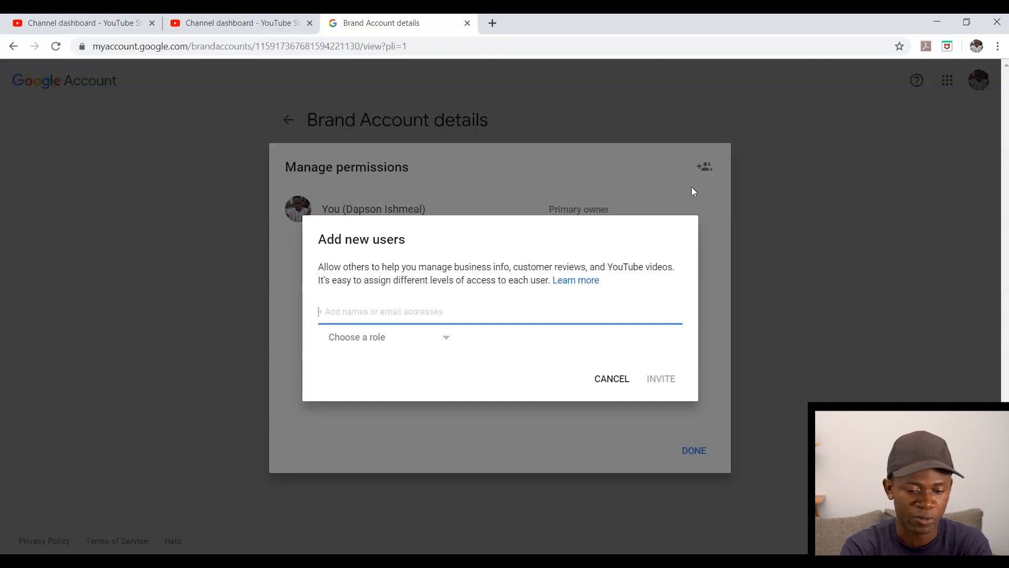
text(diweb)
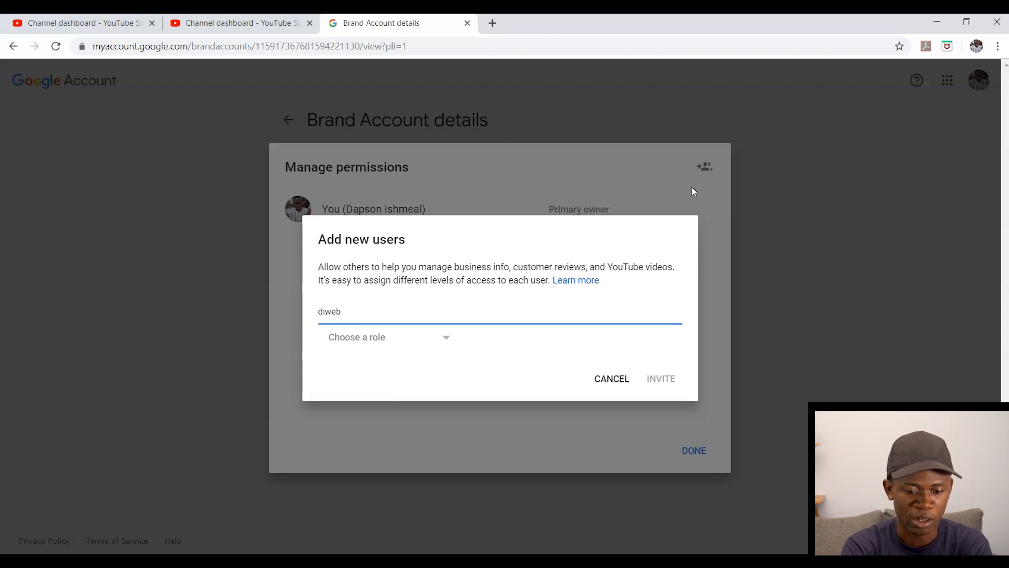
text(dapson)
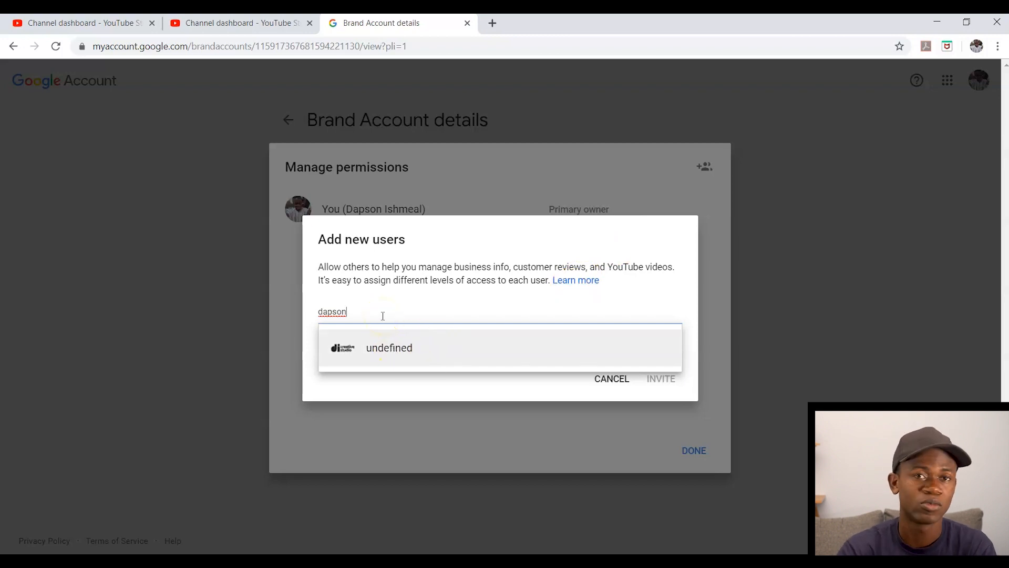
key(Backspace)
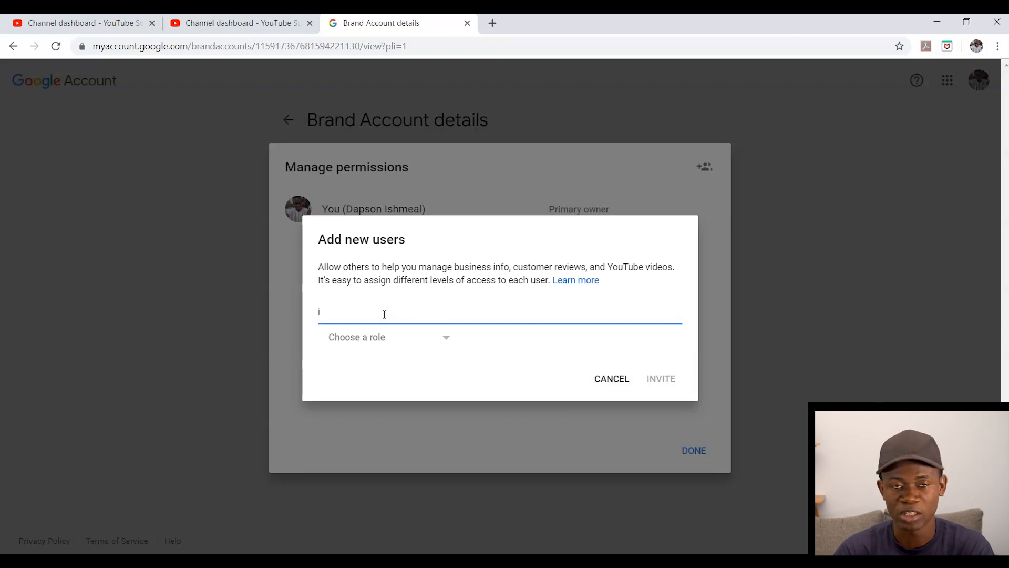
text(ann)
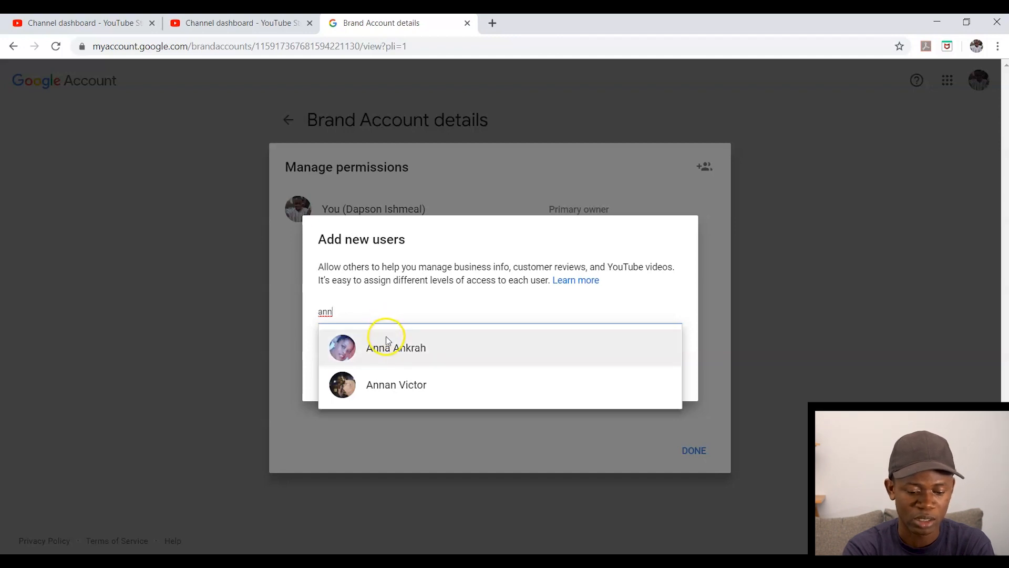
click(396, 384)
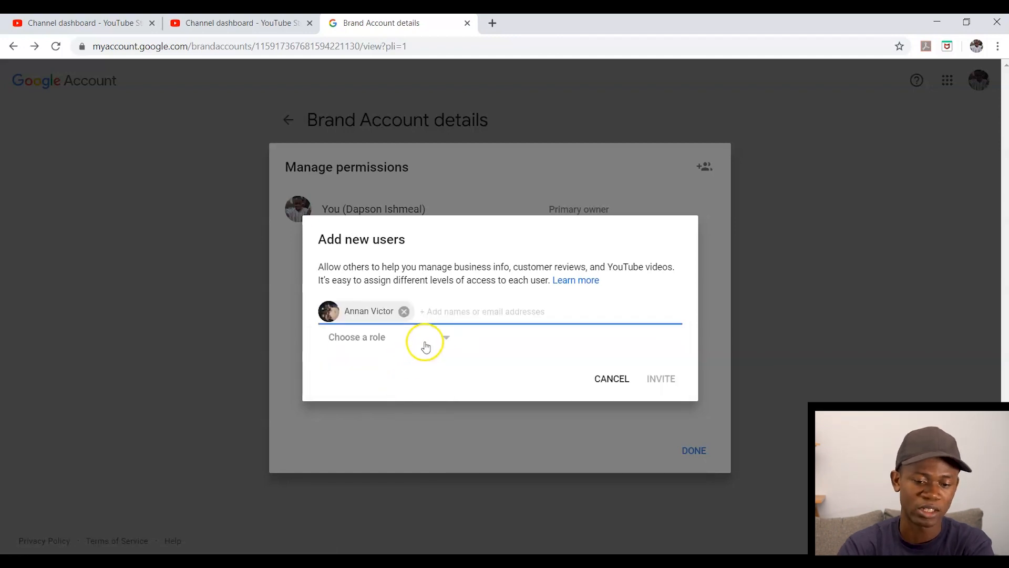
click(383, 336)
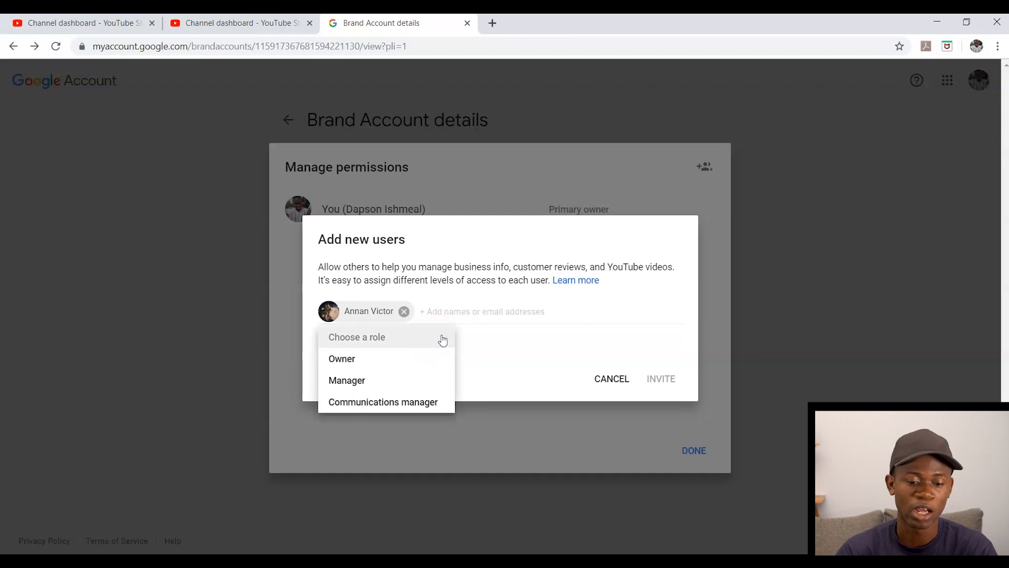